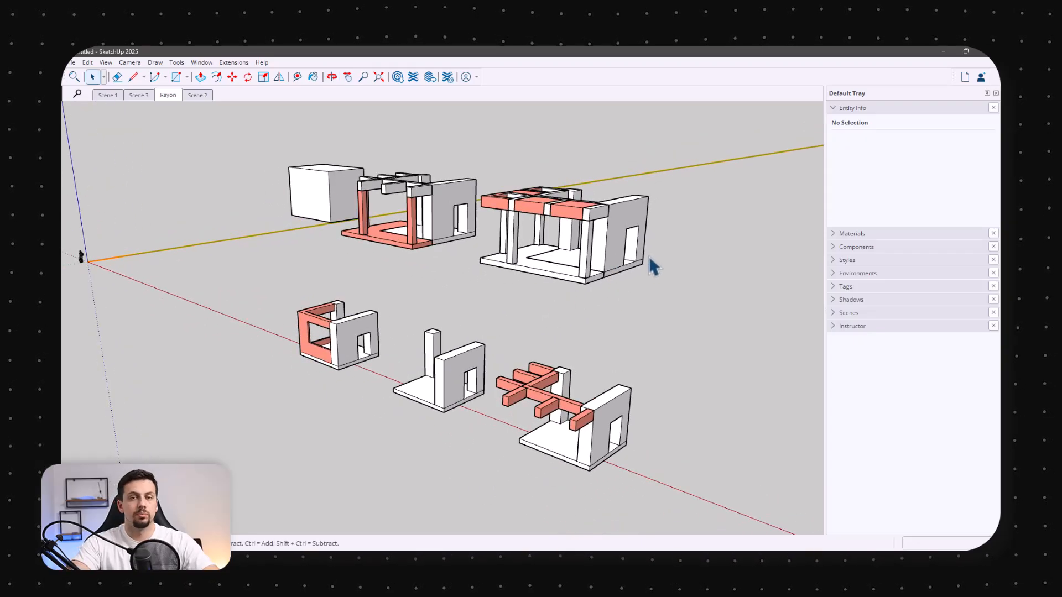
Step: Select all six massing models and combine them into a component named Diagram
{"action": "left_click_drag", "start_coordinate": [654, 264], "coordinate": [233, 178]}
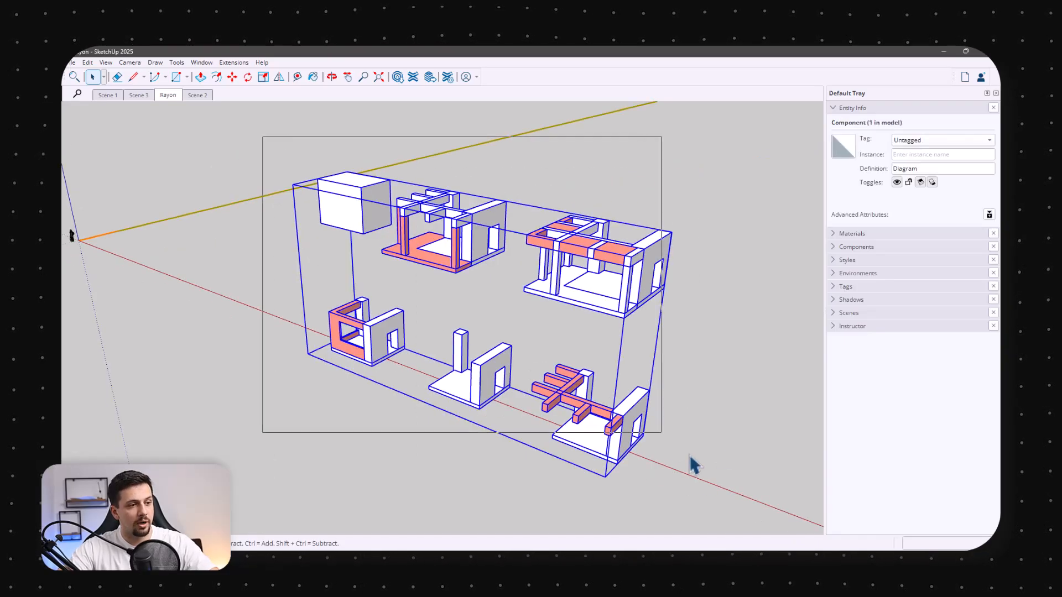
{"action": "left_click", "coordinate": [414, 76]}
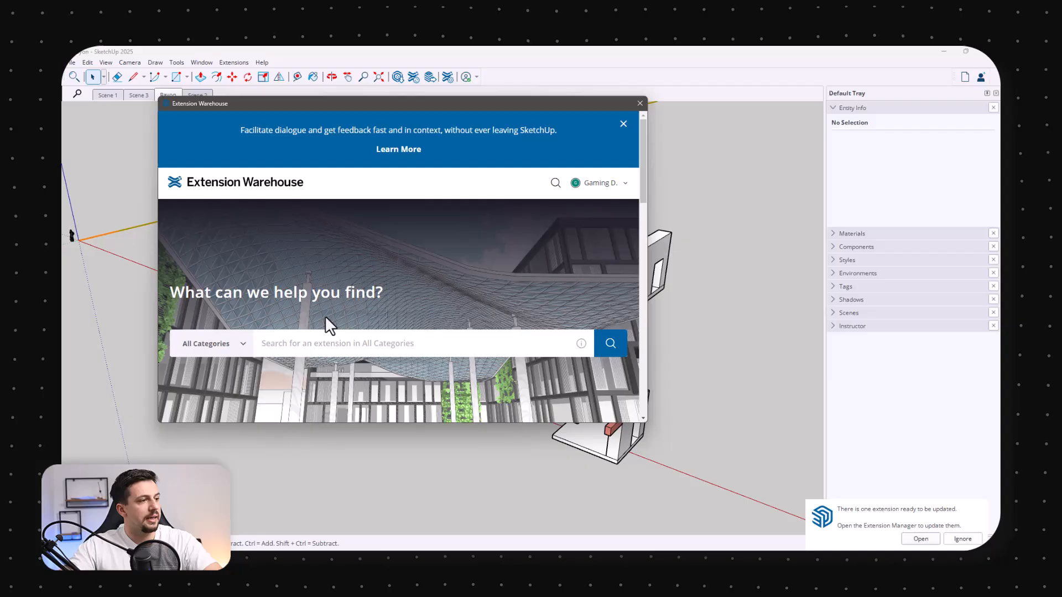
Step: Search the Extension Warehouse for 'rayon' and install the Rayon extension
{"action": "type", "text": "rayon"}
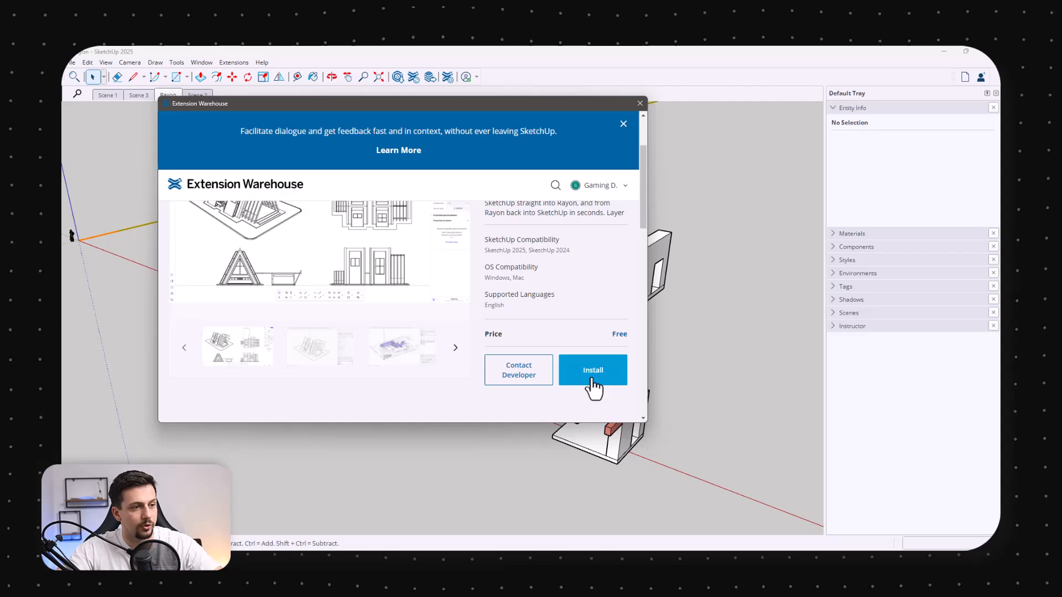
{"action": "left_click", "coordinate": [592, 370]}
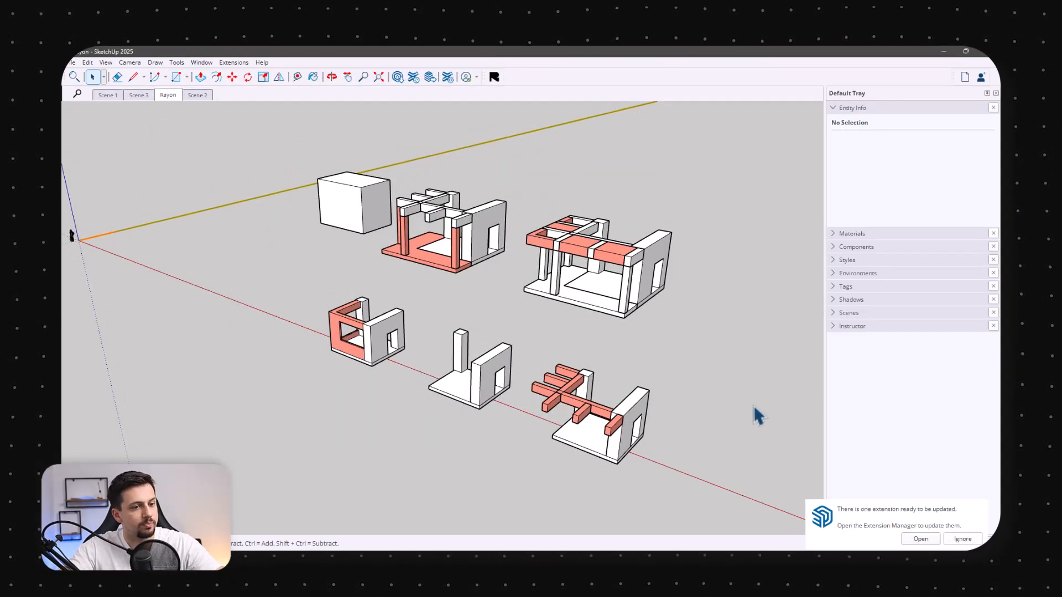
Step: Sign in to Rayon's import/export window using the pasted Google browser token
{"action": "left_click", "coordinate": [494, 76]}
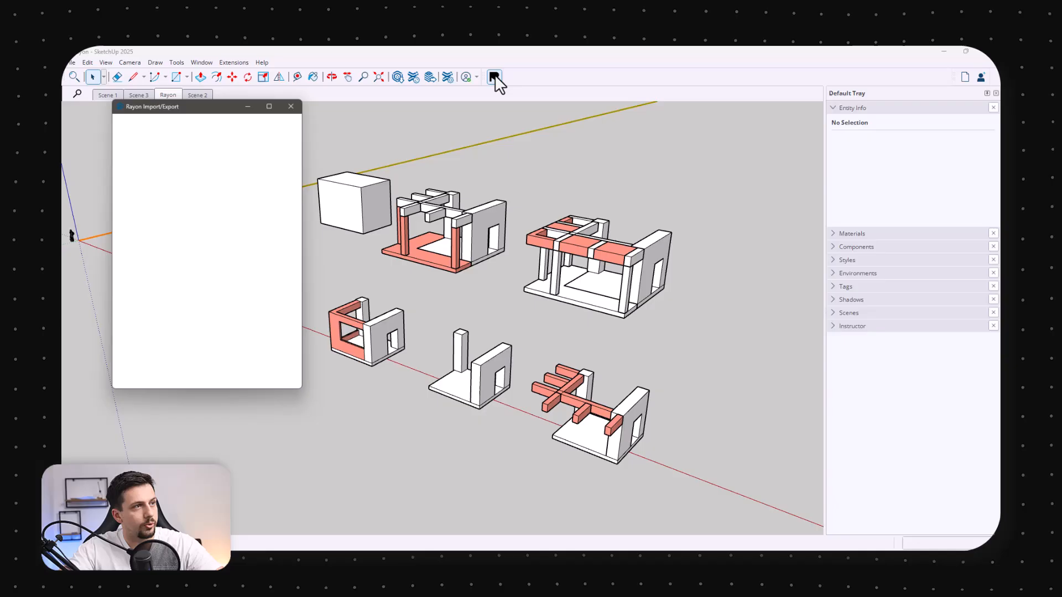
{"action": "left_click", "coordinate": [494, 76]}
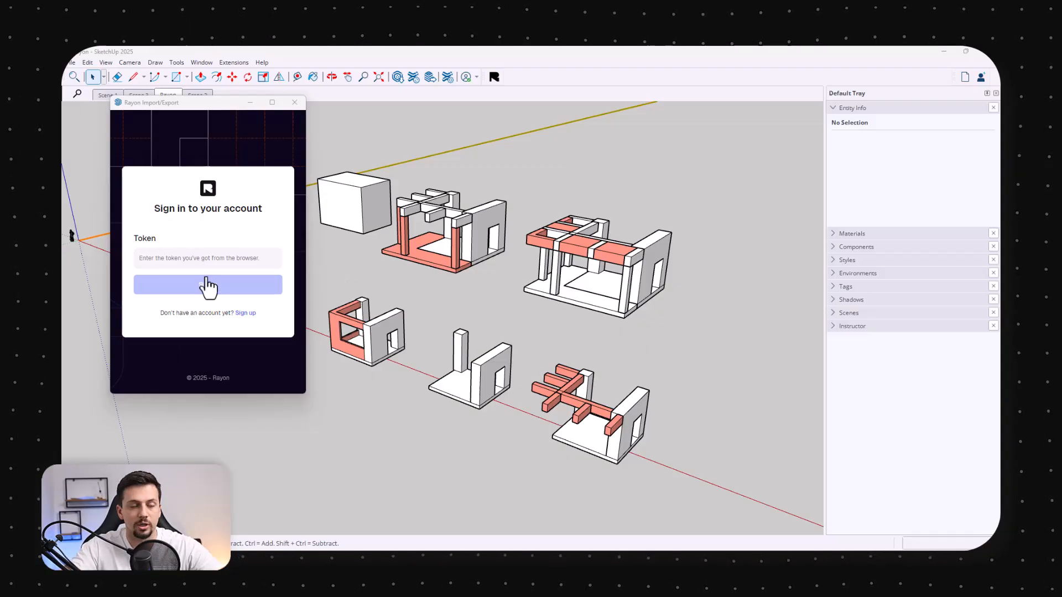
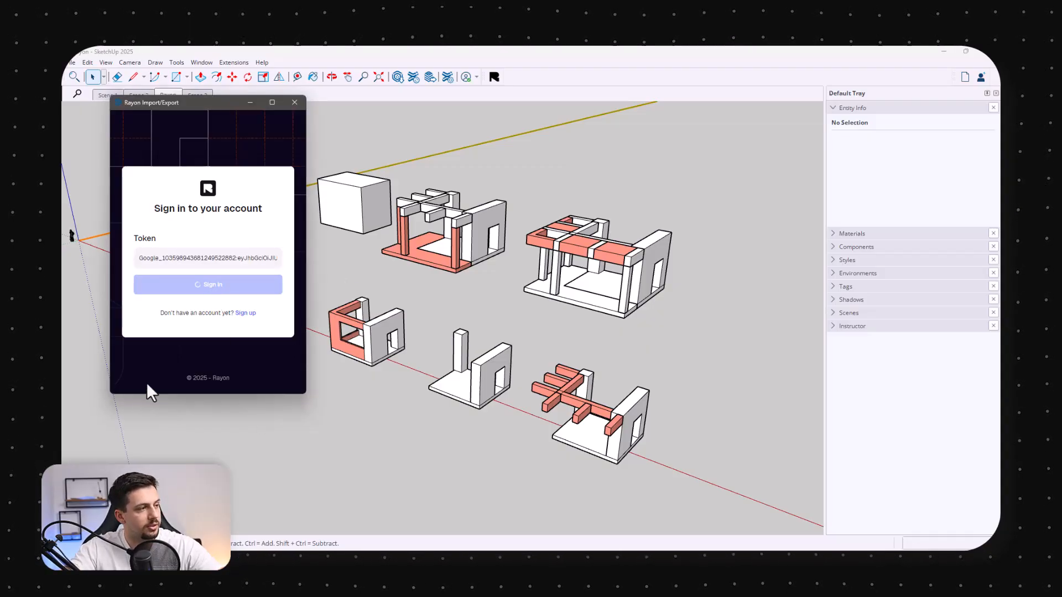
{"action": "mouse_move", "coordinate": [169, 111]}
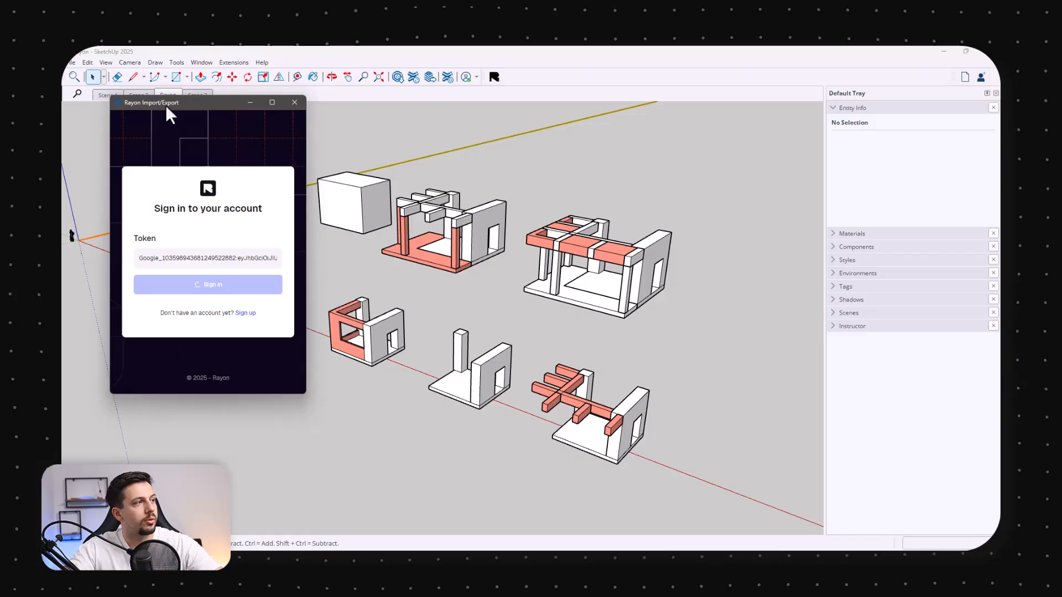
{"action": "left_click", "coordinate": [208, 284]}
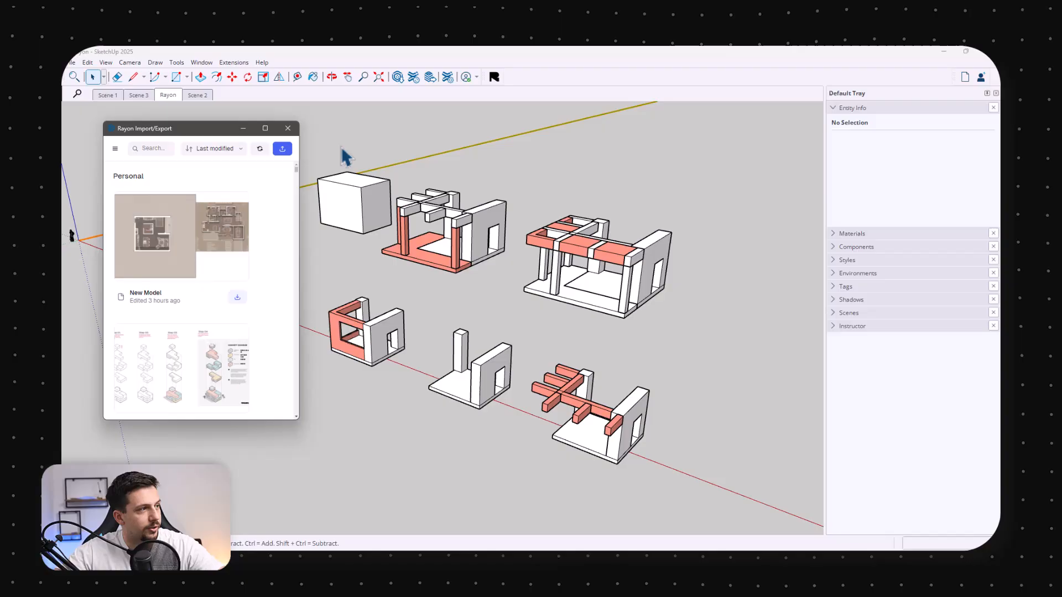
Step: Export the Rayon scene with textures and complex objects as a new Rayon model, then open it
{"action": "left_click", "coordinate": [282, 148]}
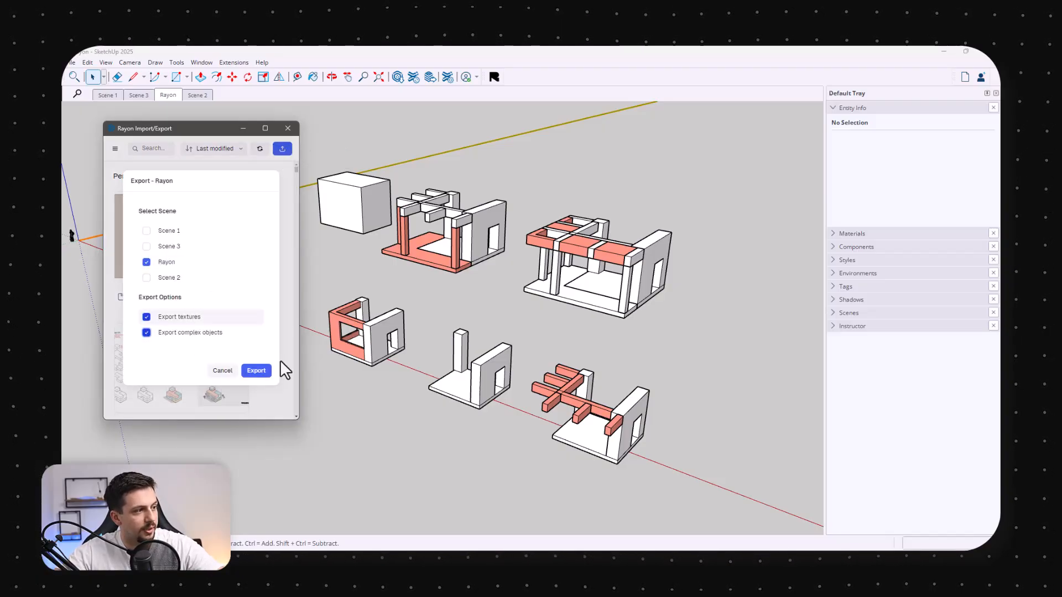
{"action": "left_click", "coordinate": [256, 371]}
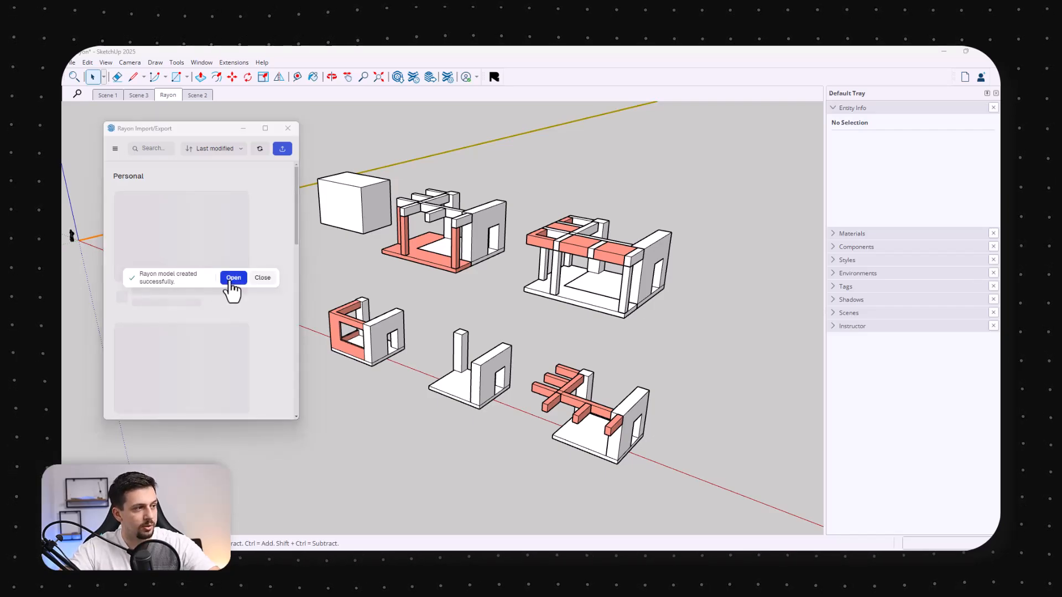
{"action": "left_click", "coordinate": [233, 278]}
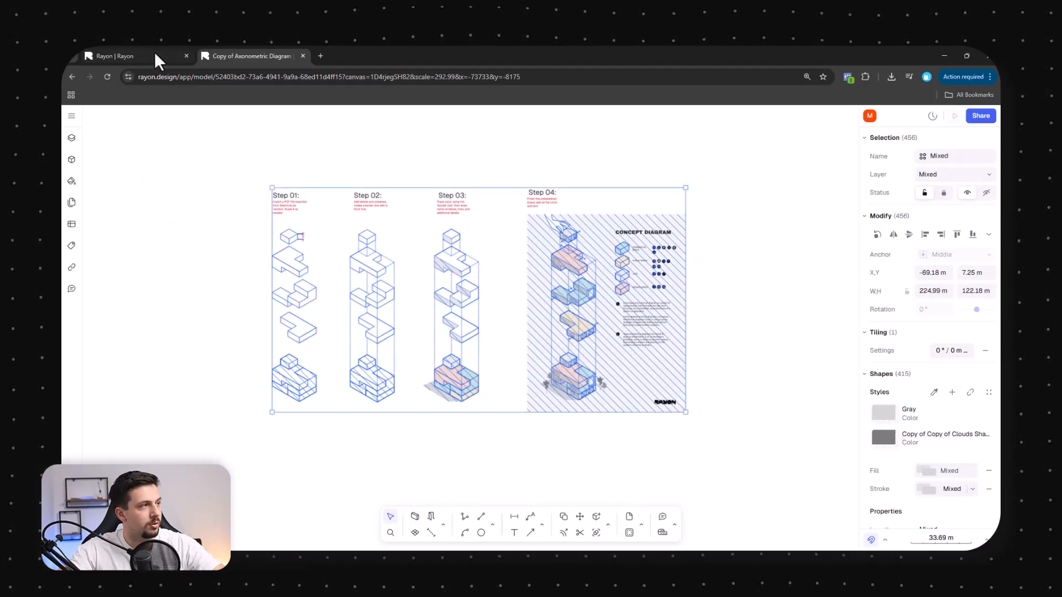
Step: Return to the exported model's tab to paste in the copied reference diagram sheets
{"action": "left_click", "coordinate": [119, 55]}
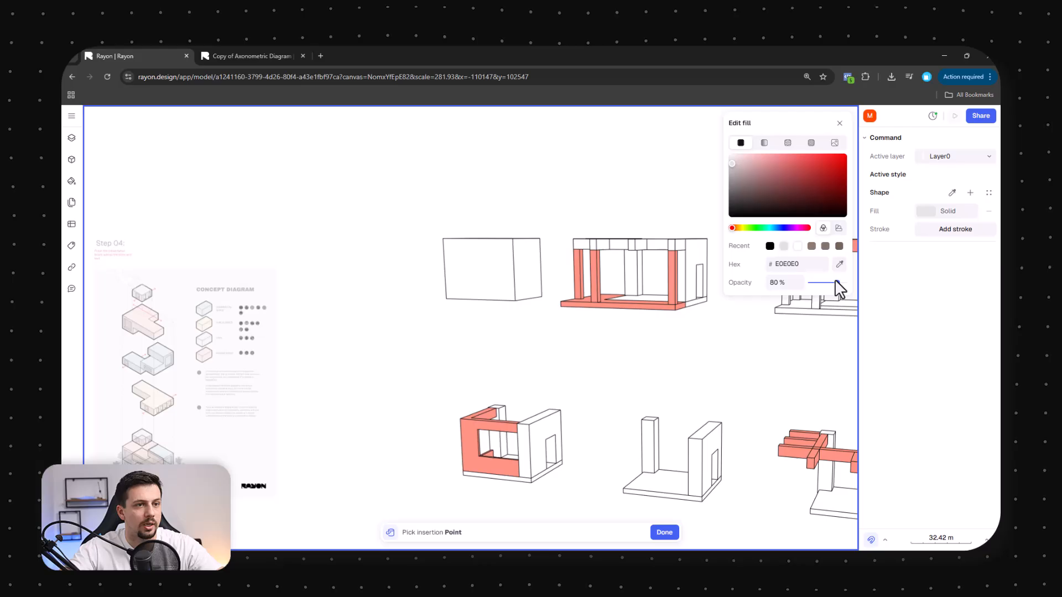
Step: Set the fill to #E0E0E0 at 80% opacity and paint faces across the massing models
{"action": "left_click", "coordinate": [732, 164]}
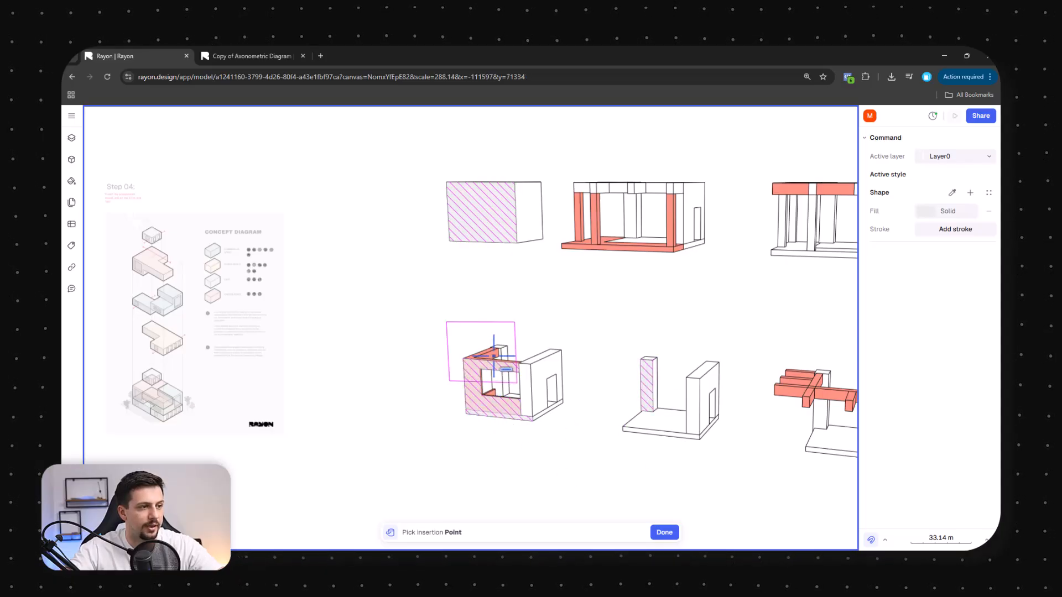
{"action": "scroll", "scroll_direction": "down", "scroll_amount": 3}
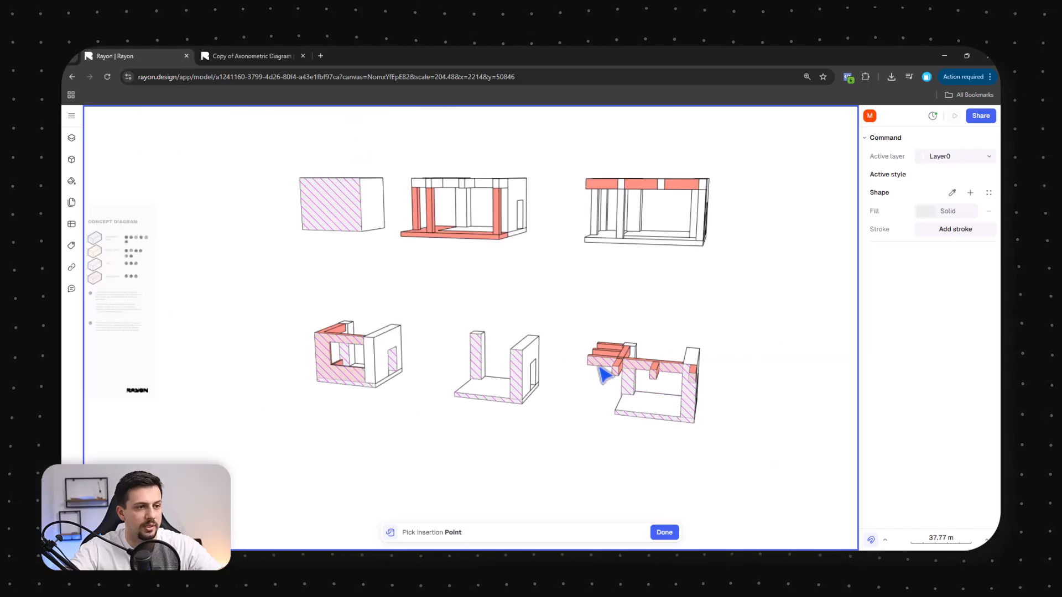
{"action": "scroll", "scroll_direction": "down", "scroll_amount": 3}
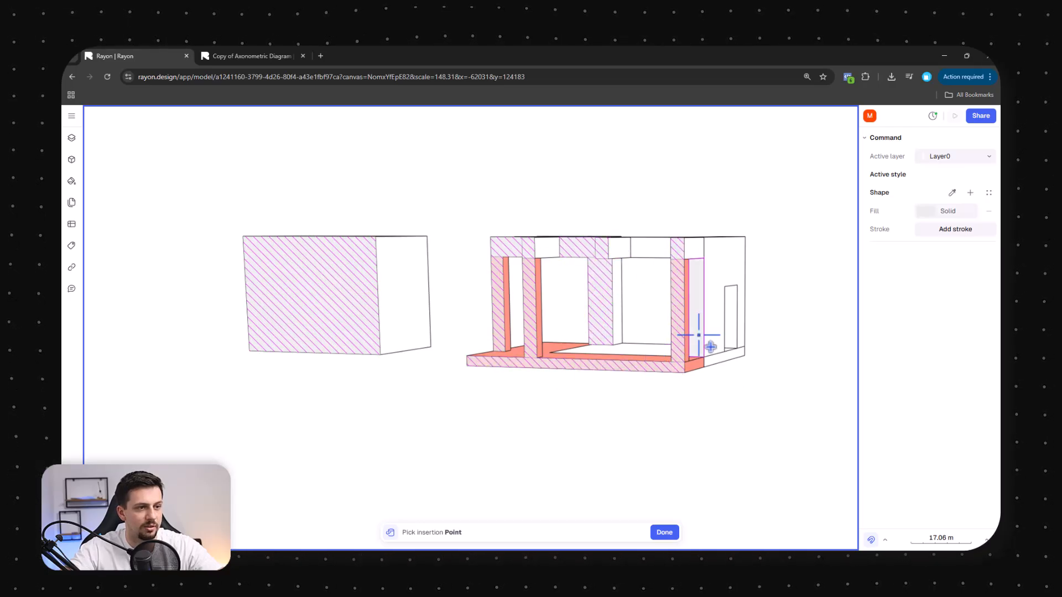
{"action": "scroll", "scroll_direction": "down", "scroll_amount": 3}
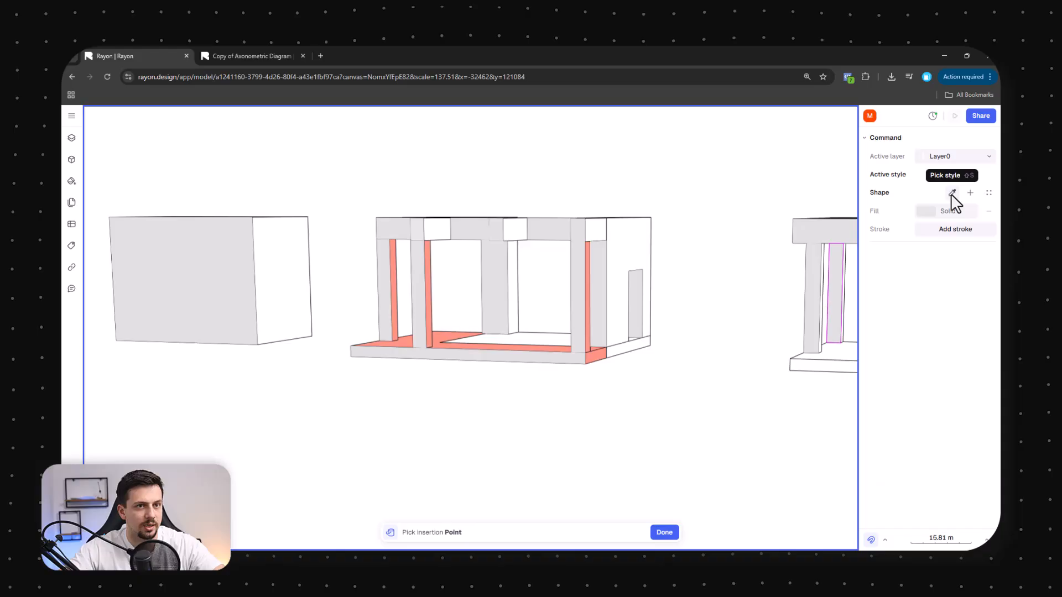
Step: Sample an existing gray style, paint the remaining model faces, and finish painting
{"action": "left_click", "coordinate": [952, 193]}
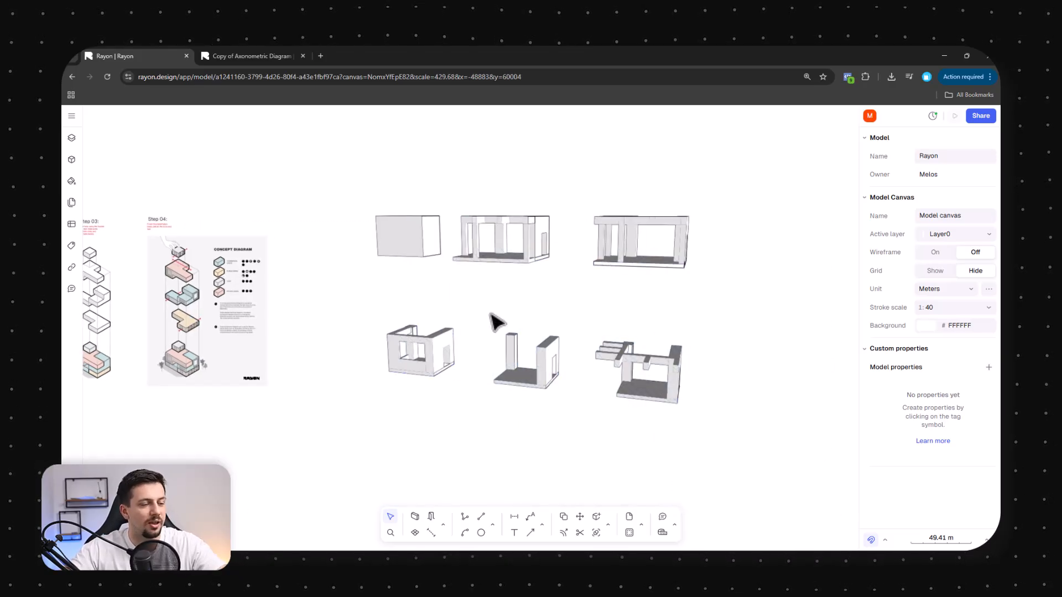
{"action": "left_click_drag", "start_coordinate": [494, 322], "coordinate": [562, 264]}
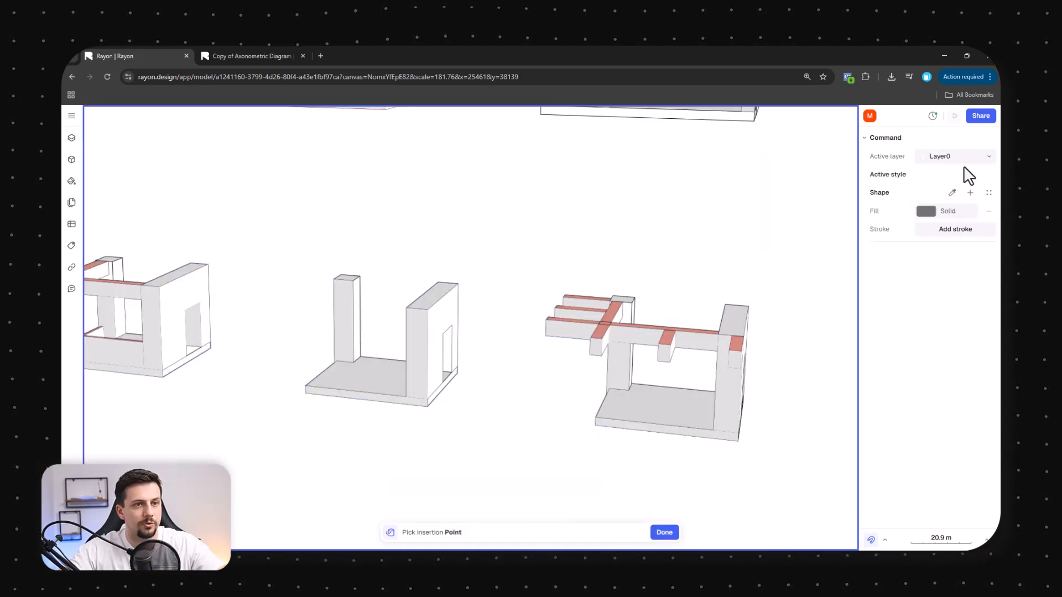
Step: Fill the beamed model's faces and beams with orange #FF5700
{"action": "left_click", "coordinate": [926, 211]}
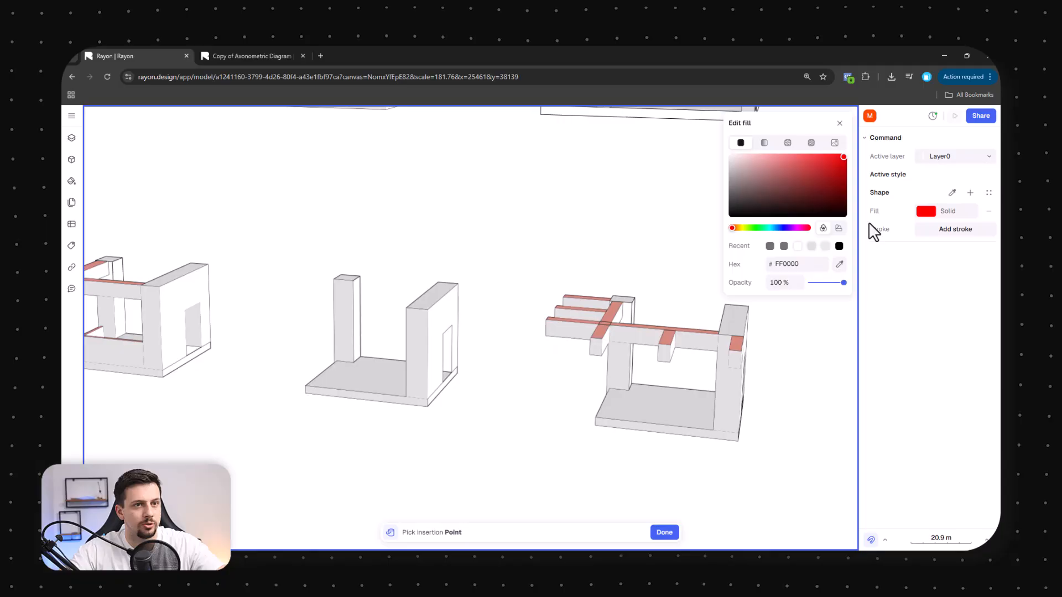
{"action": "left_click", "coordinate": [793, 198]}
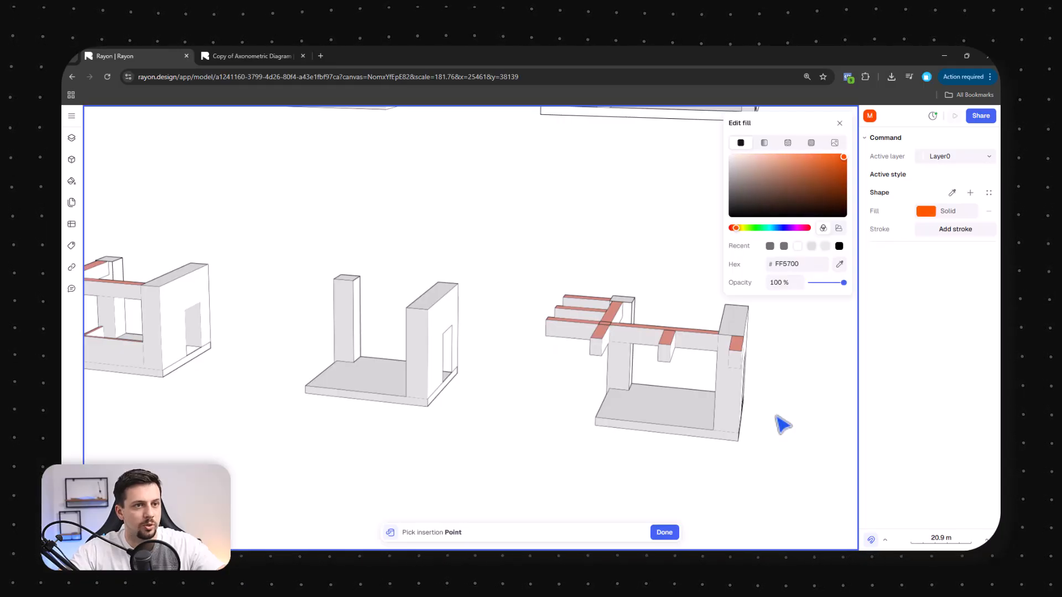
{"action": "left_click", "coordinate": [784, 162]}
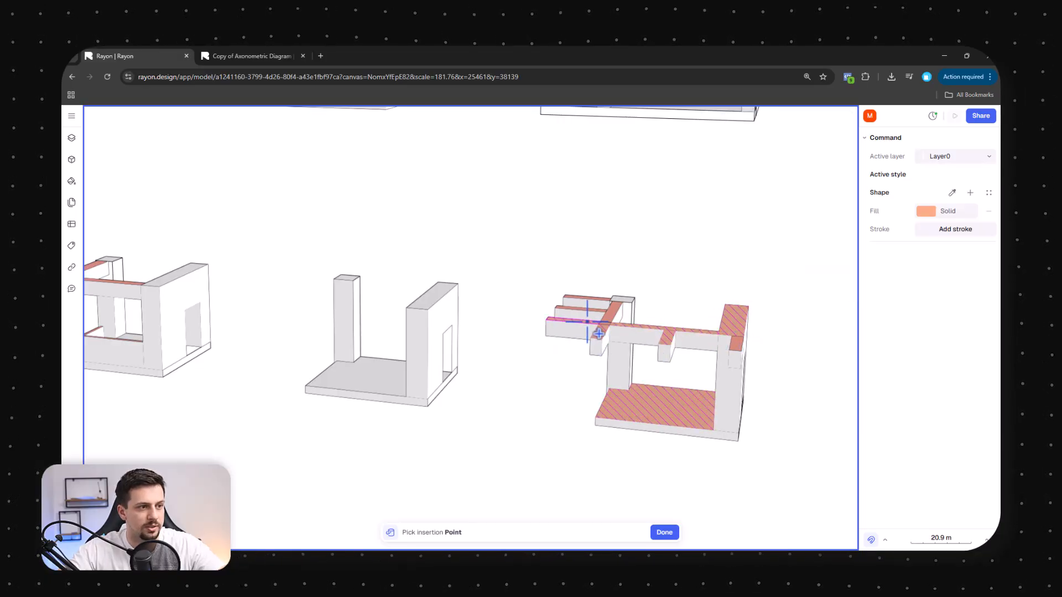
{"action": "left_click", "coordinate": [926, 210]}
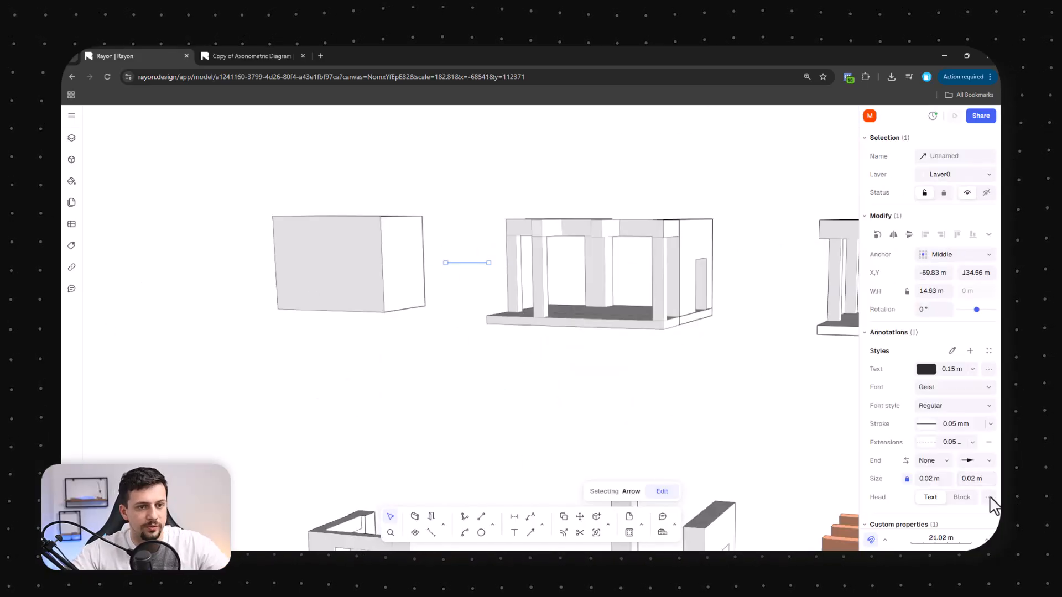
Step: Give the arrow a 5 m arrowhead and colour it orange #BB5726
{"action": "left_click", "coordinate": [976, 461]}
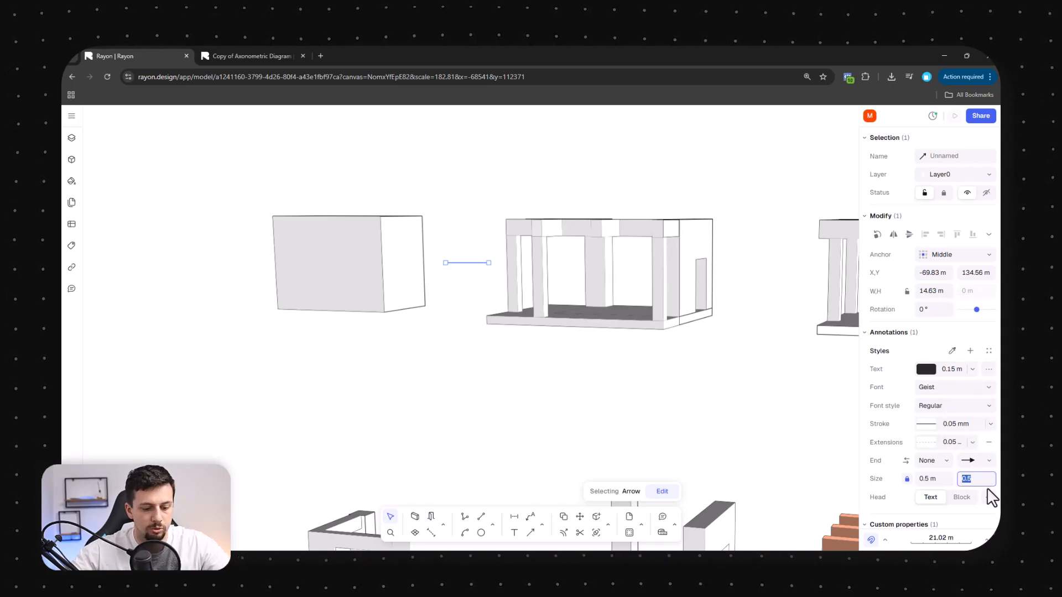
{"action": "left_click", "coordinate": [471, 284]}
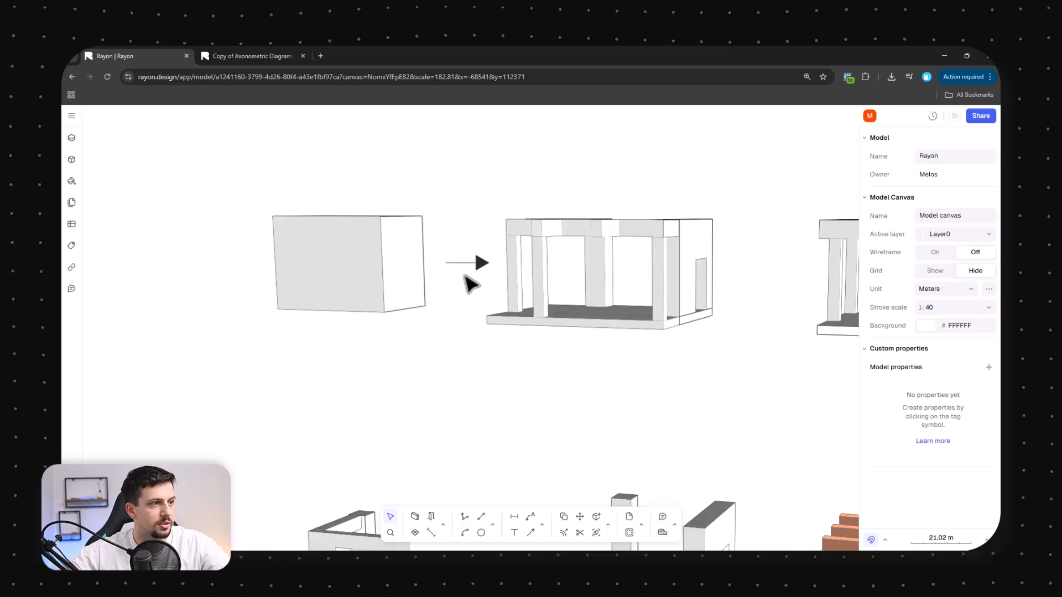
{"action": "left_click", "coordinate": [468, 263]}
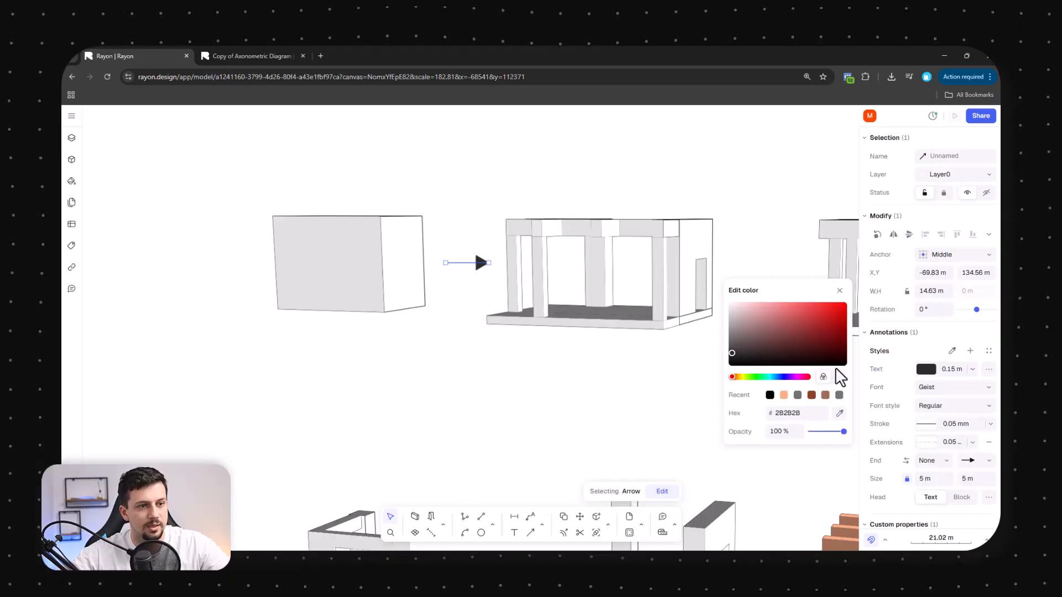
{"action": "left_click", "coordinate": [823, 322]}
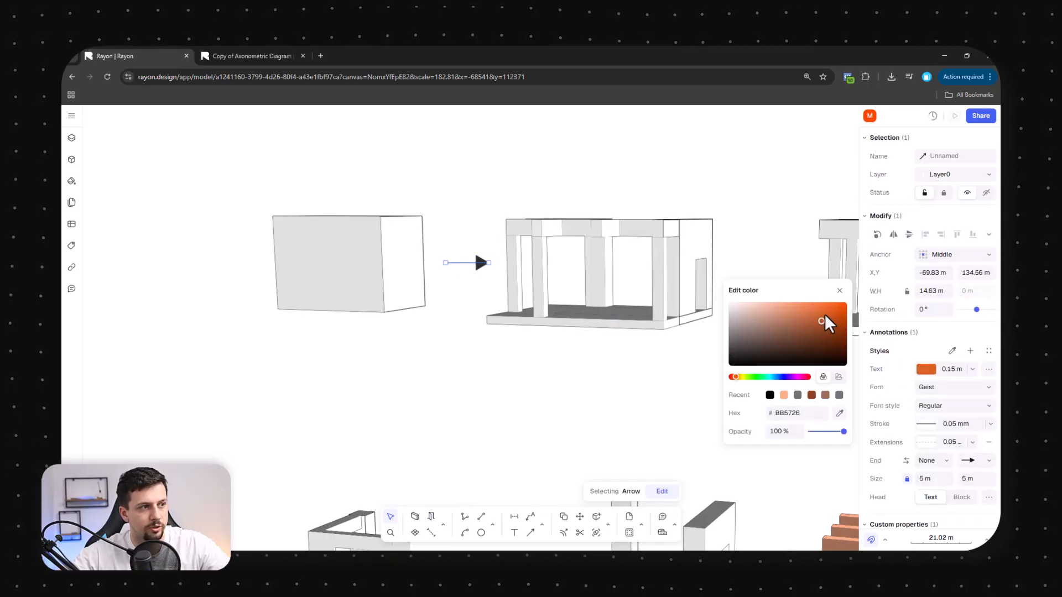
{"action": "left_click", "coordinate": [926, 423]}
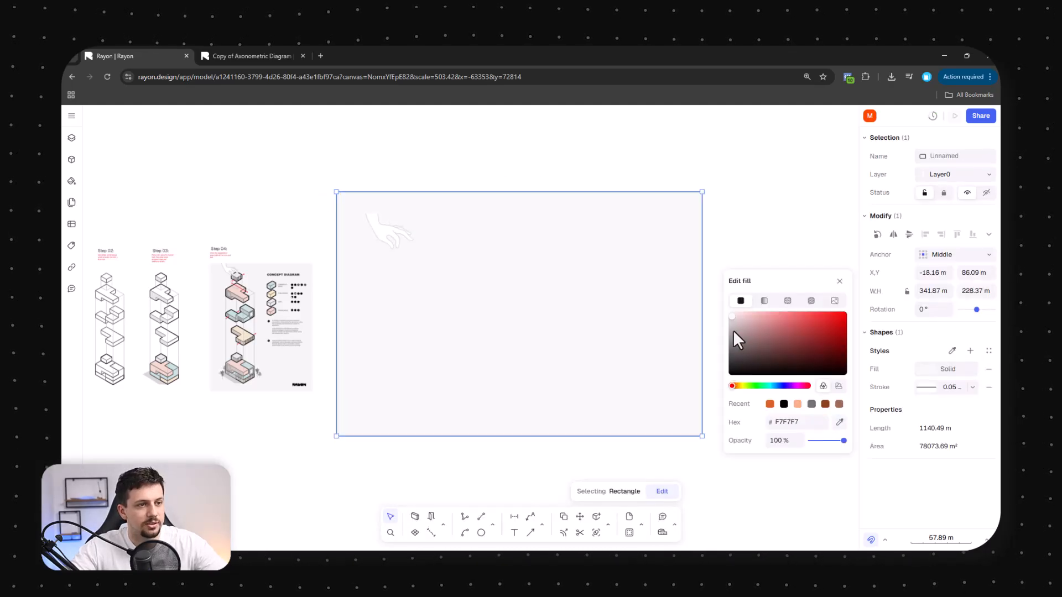
Step: Send the #F7F7F7 background rectangle behind the models using Arrange
{"action": "right_click", "coordinate": [518, 312]}
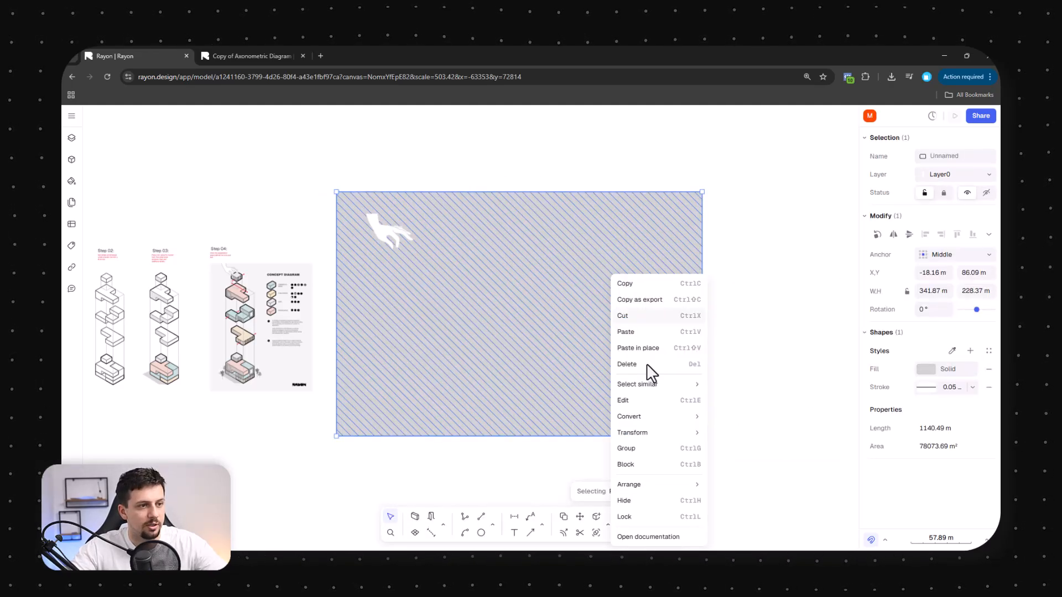
{"action": "mouse_move", "coordinate": [628, 484]}
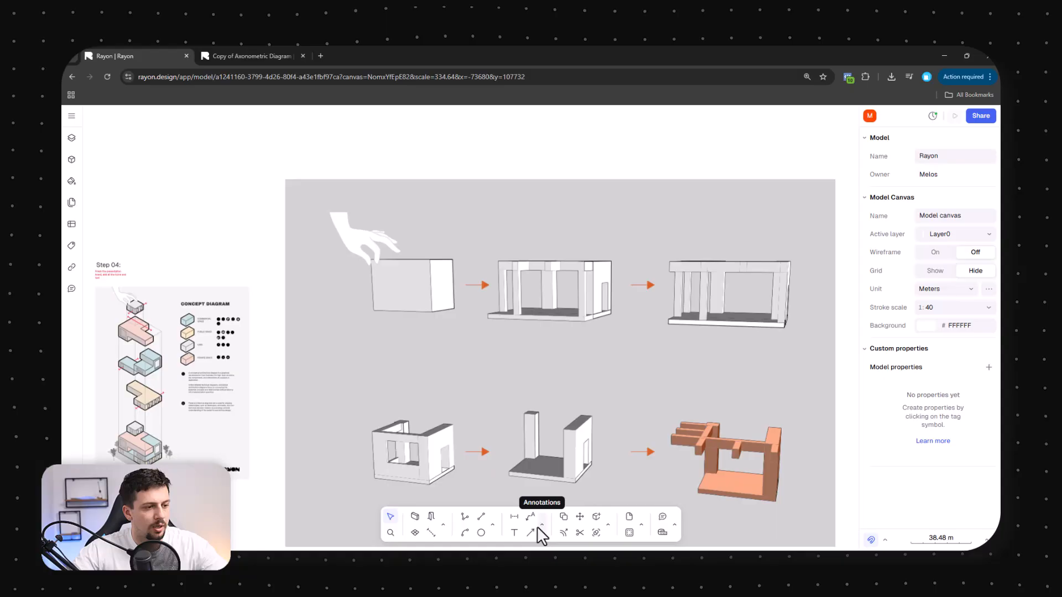
Step: Place a bold 15 m 'Concept Diagram' title top centre, then begin retyping its copy as 'Phase'
{"action": "left_click", "coordinate": [514, 533]}
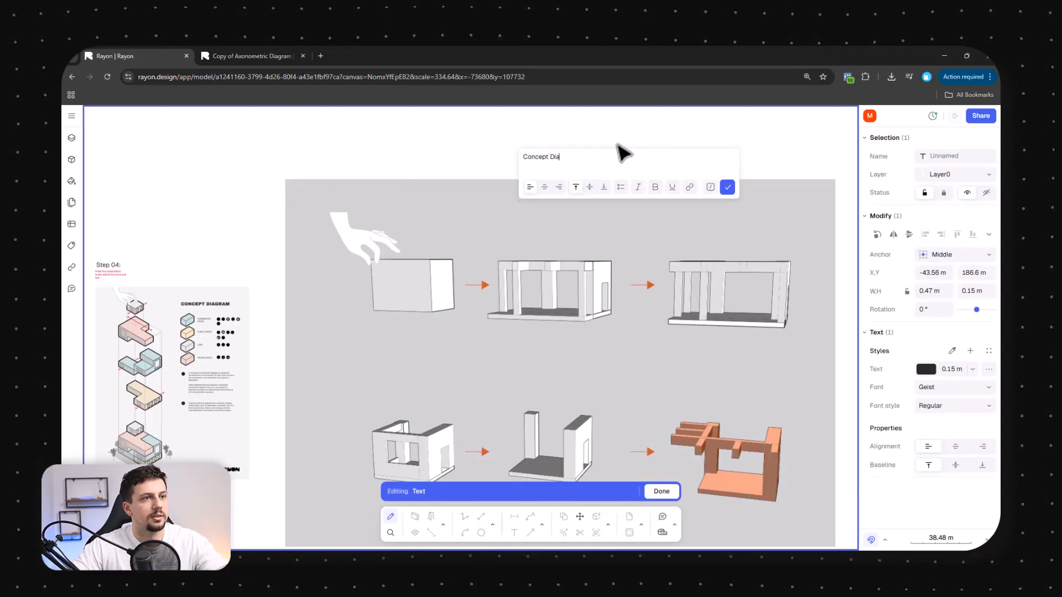
{"action": "left_click", "coordinate": [727, 187]}
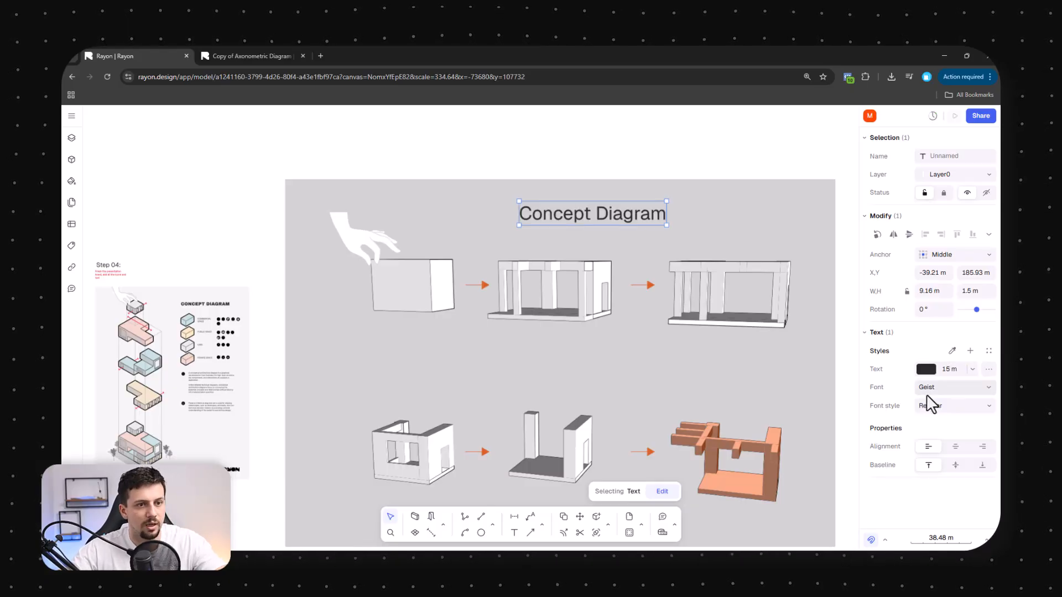
{"action": "left_click", "coordinate": [953, 405]}
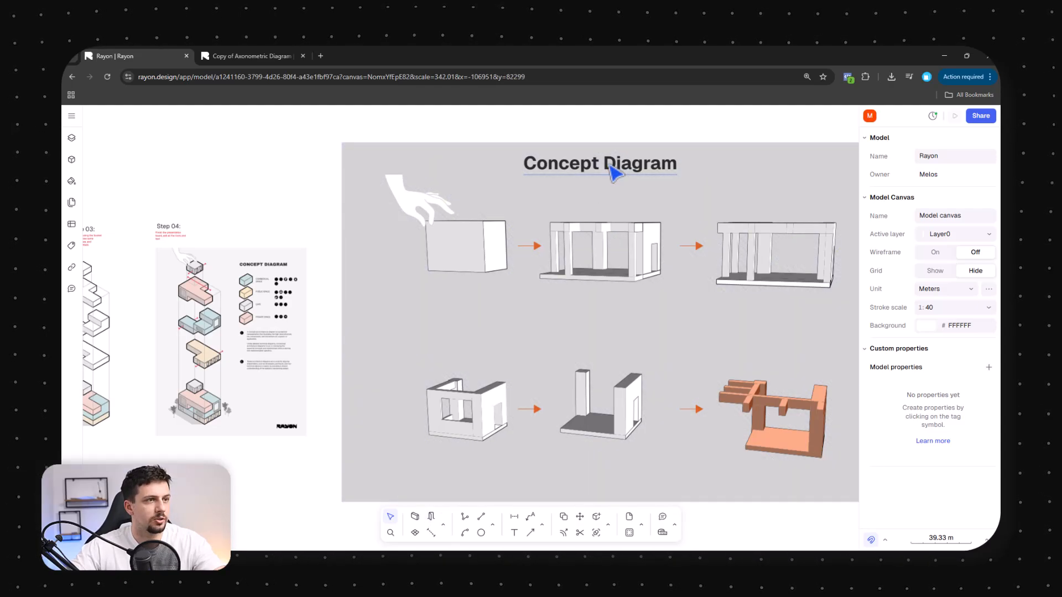
{"action": "double_click", "coordinate": [599, 163]}
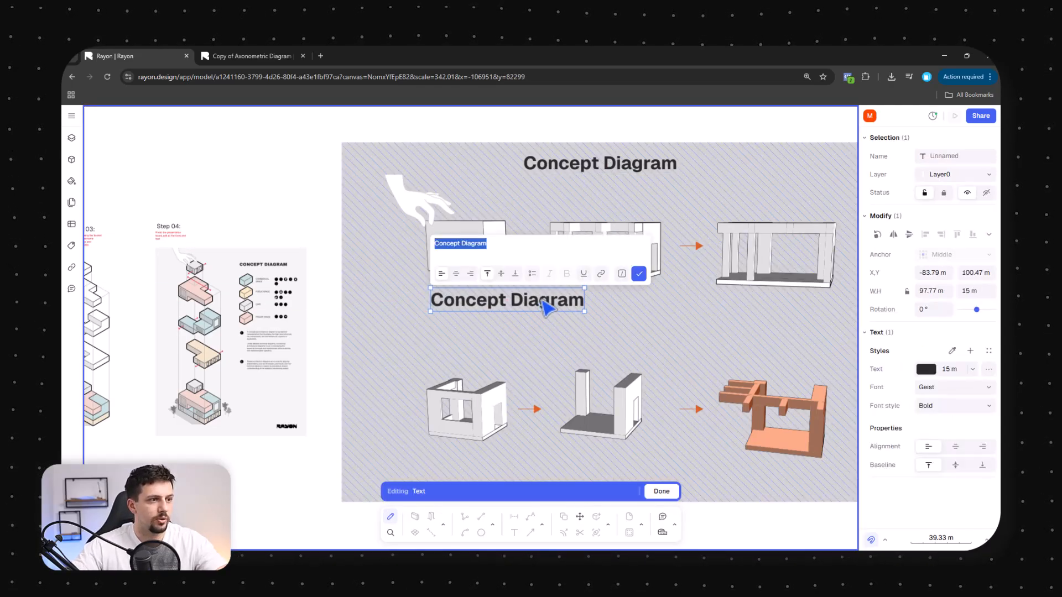
{"action": "type", "text": "Phase 1:"}
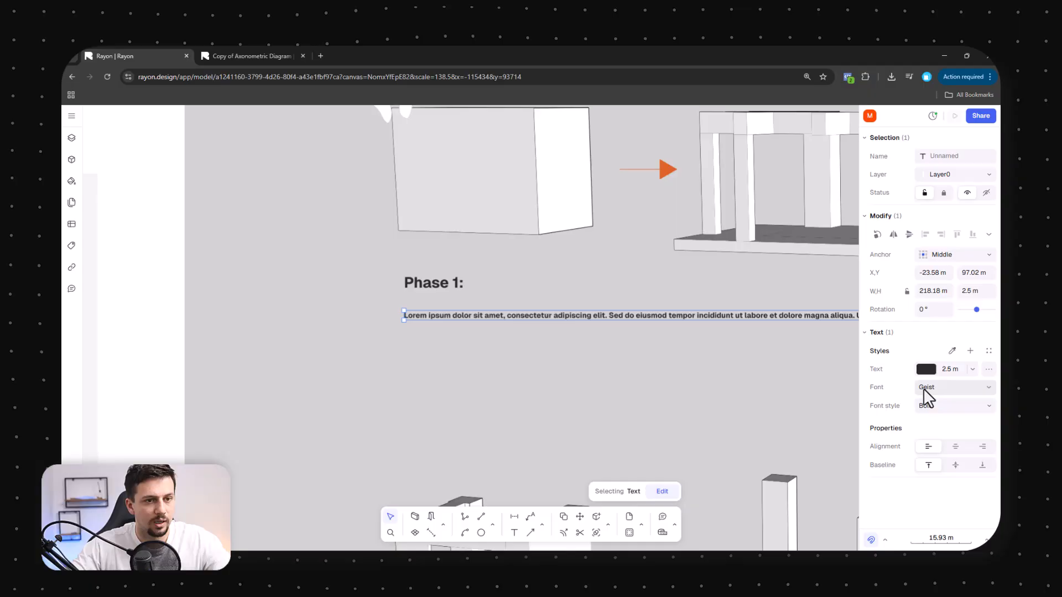
Step: Set the 'Phase 1:' placeholder paragraph to 3 m Regular and narrow its width so it wraps
{"action": "left_click", "coordinate": [951, 386]}
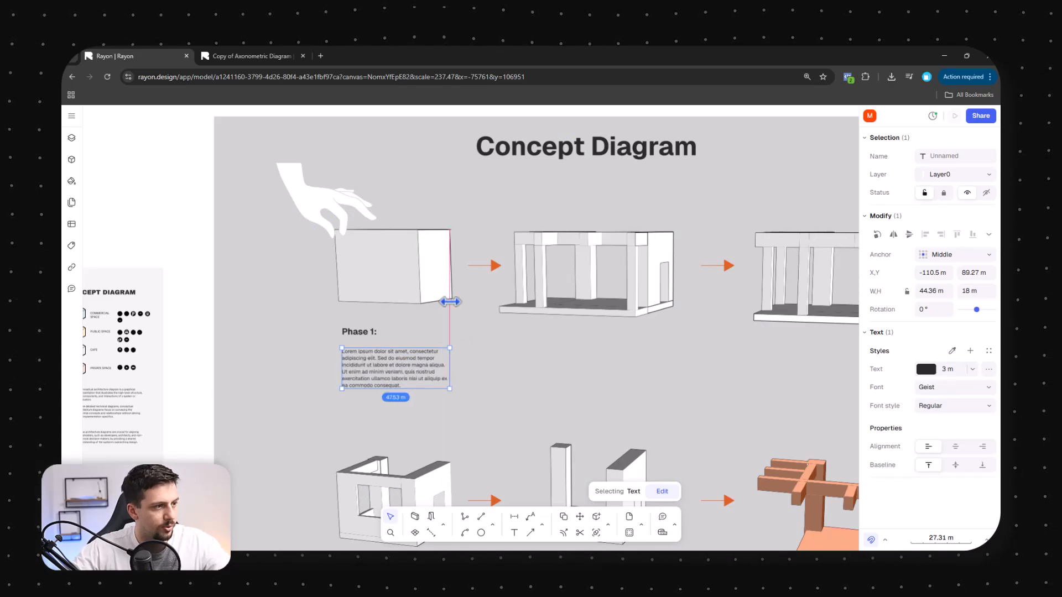
{"action": "left_click", "coordinate": [559, 369]}
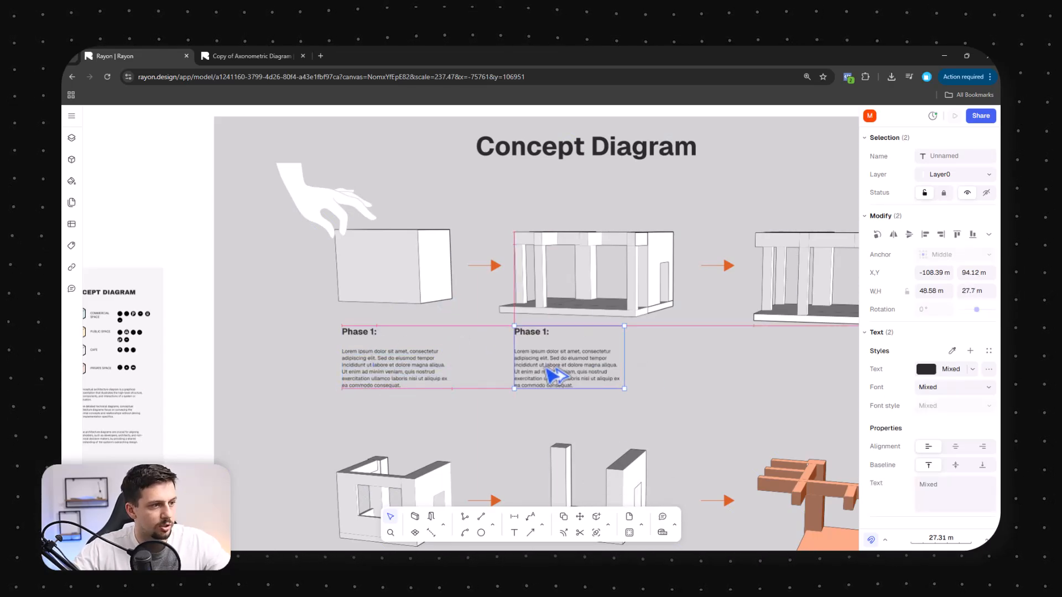